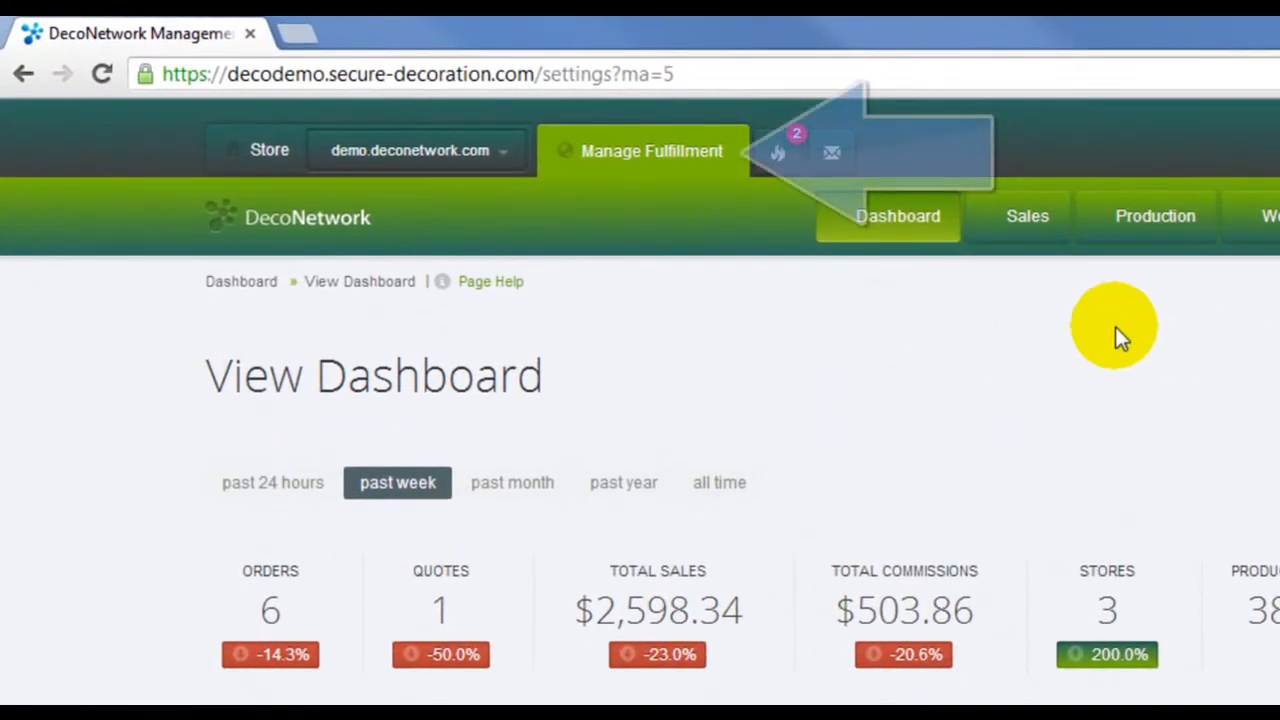
pyautogui.moveTo(652, 164)
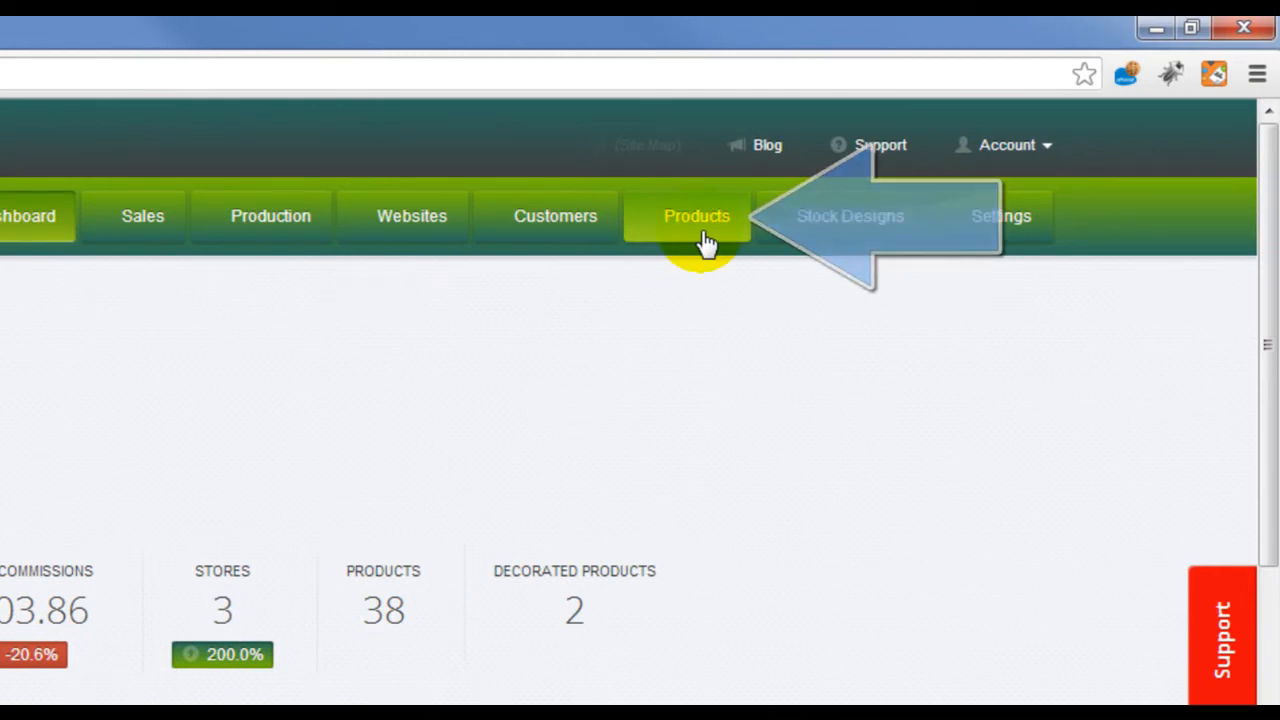
# Go to the Products area and start adding products from the supplier catalog.
pyautogui.click(696, 216)
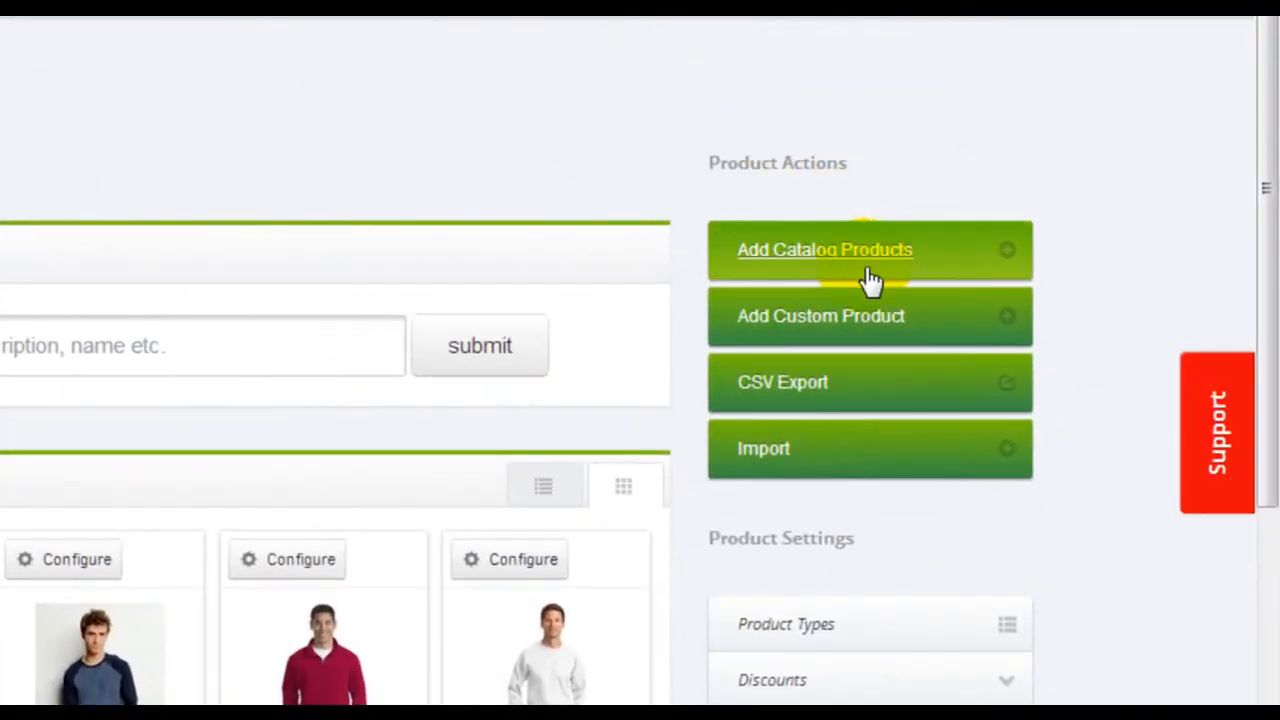
pyautogui.click(824, 248)
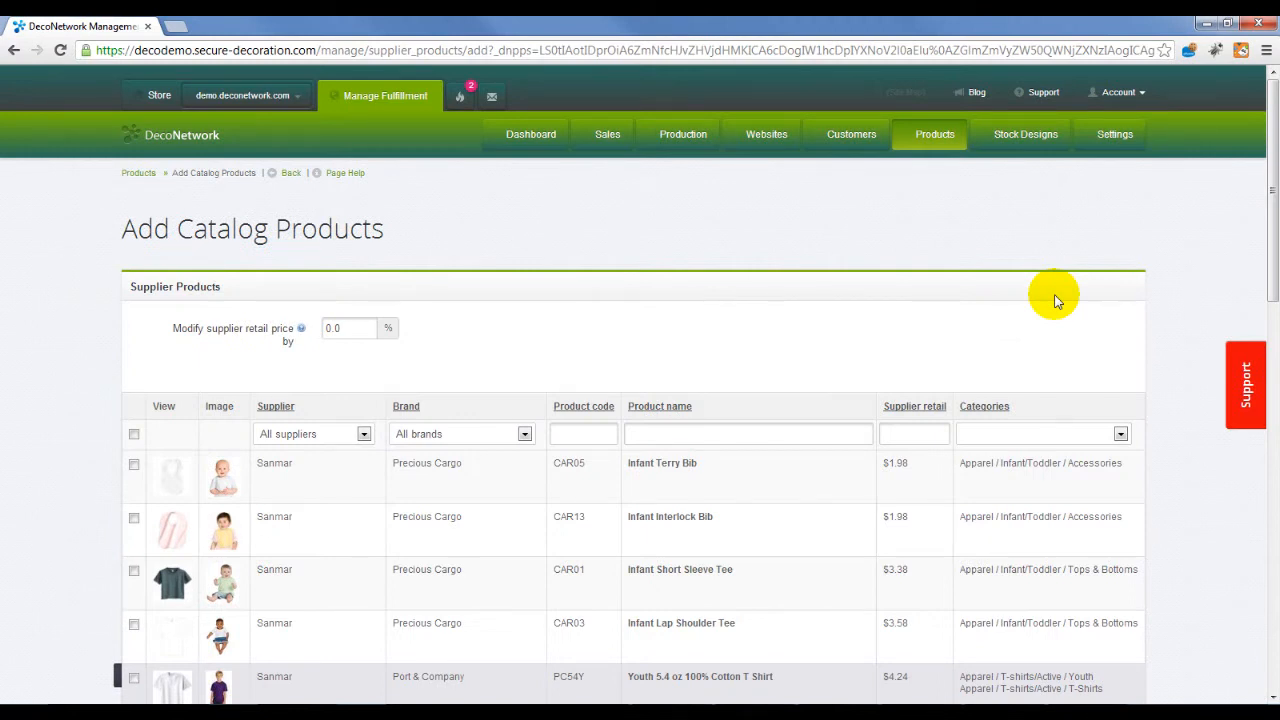
pyautogui.moveTo(1270, 184)
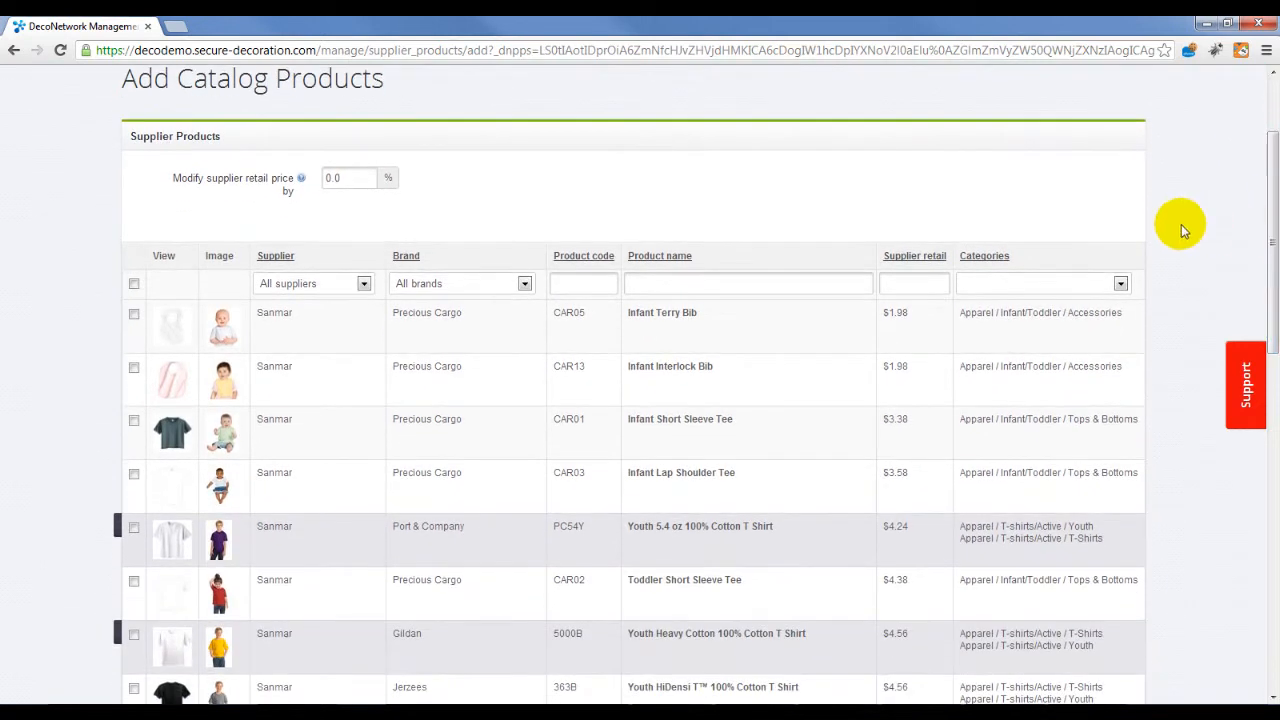
pyautogui.moveTo(488, 224)
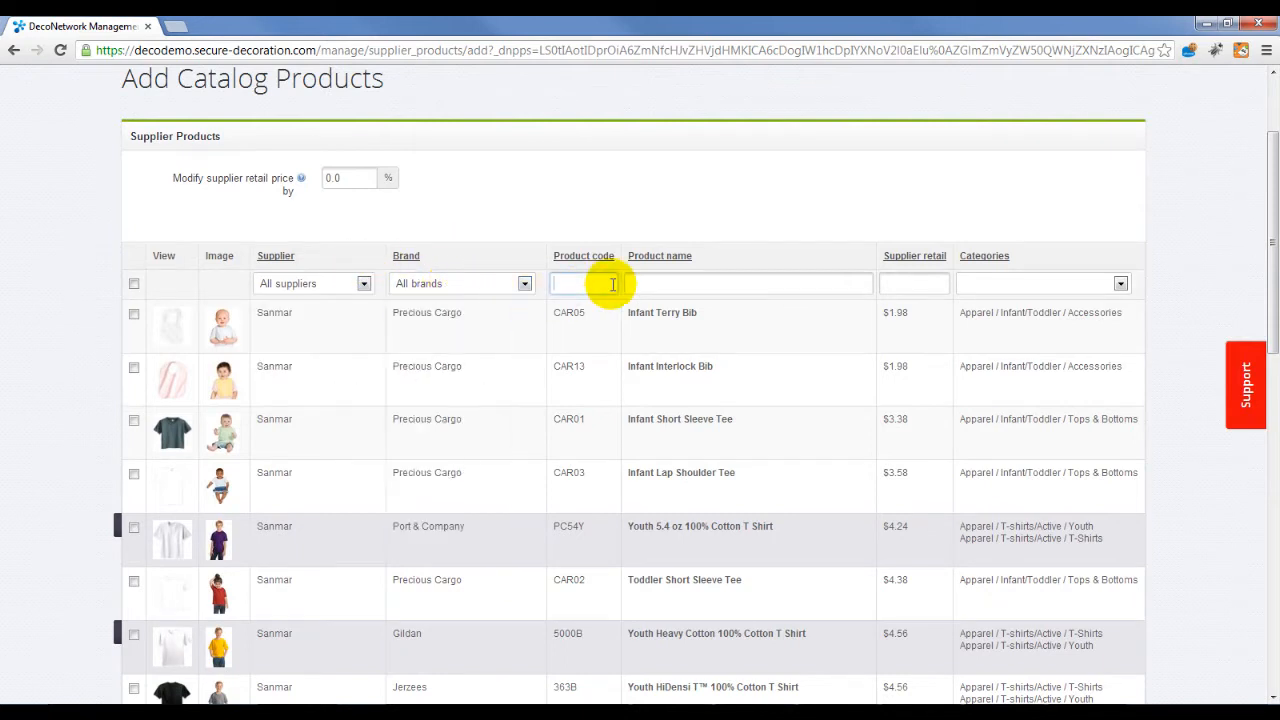
pyautogui.click(748, 284)
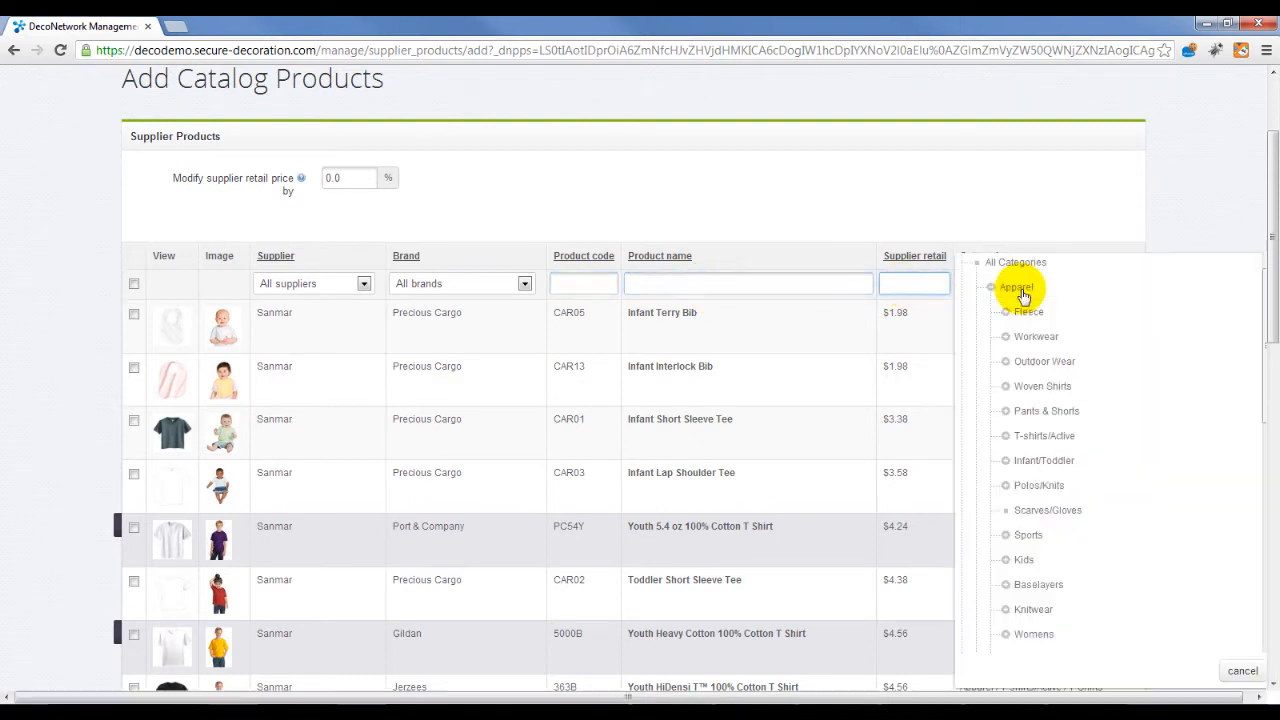
pyautogui.click(1016, 288)
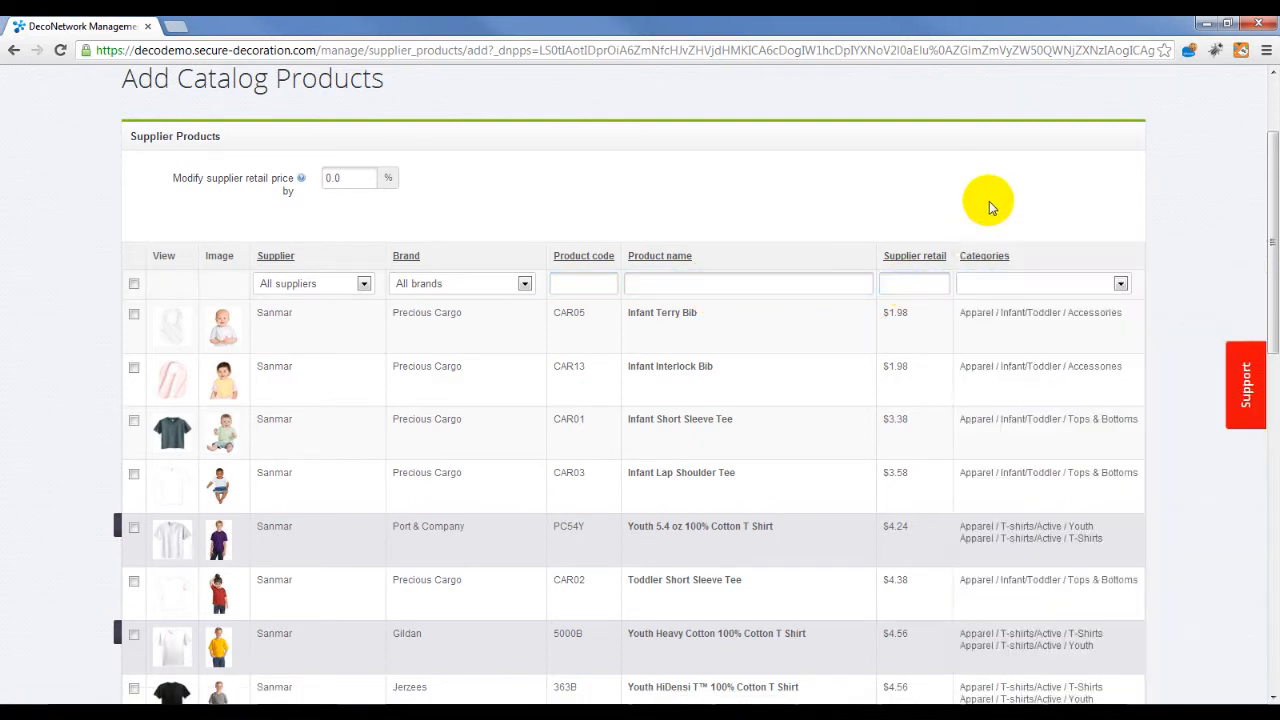
pyautogui.scroll(-3)
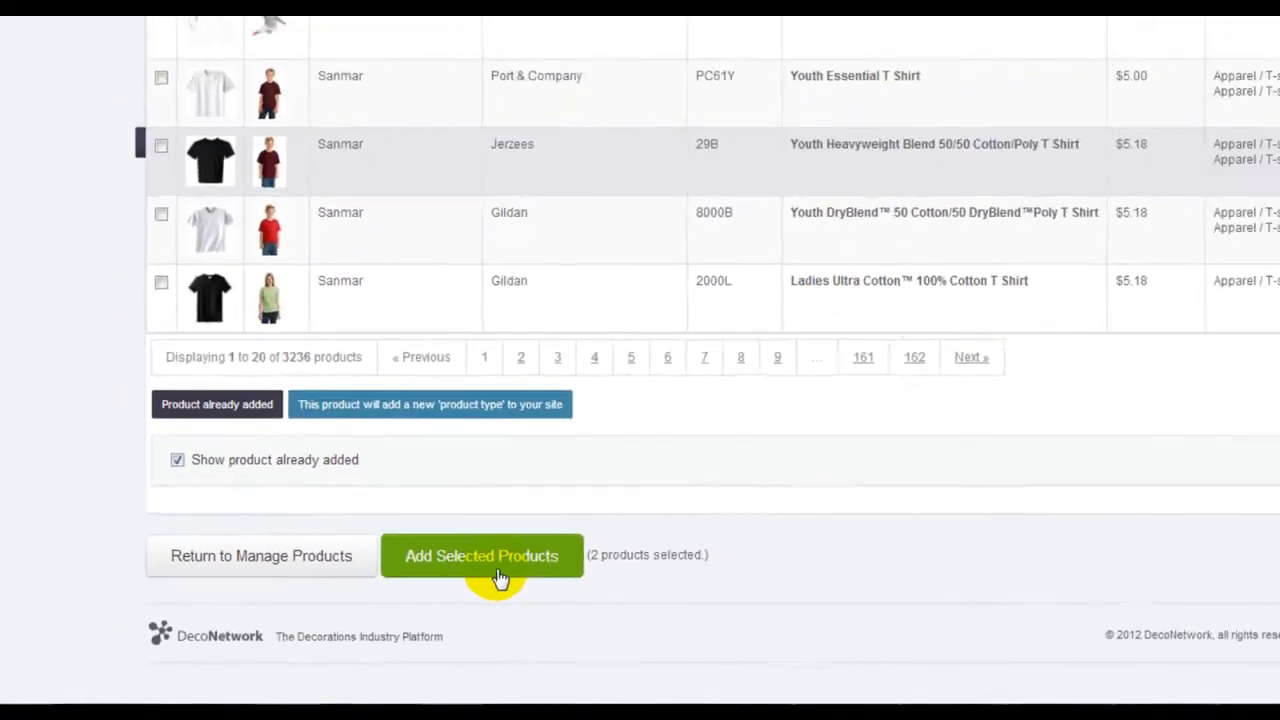
# Add the two selected supplier products to the store.
pyautogui.click(482, 556)
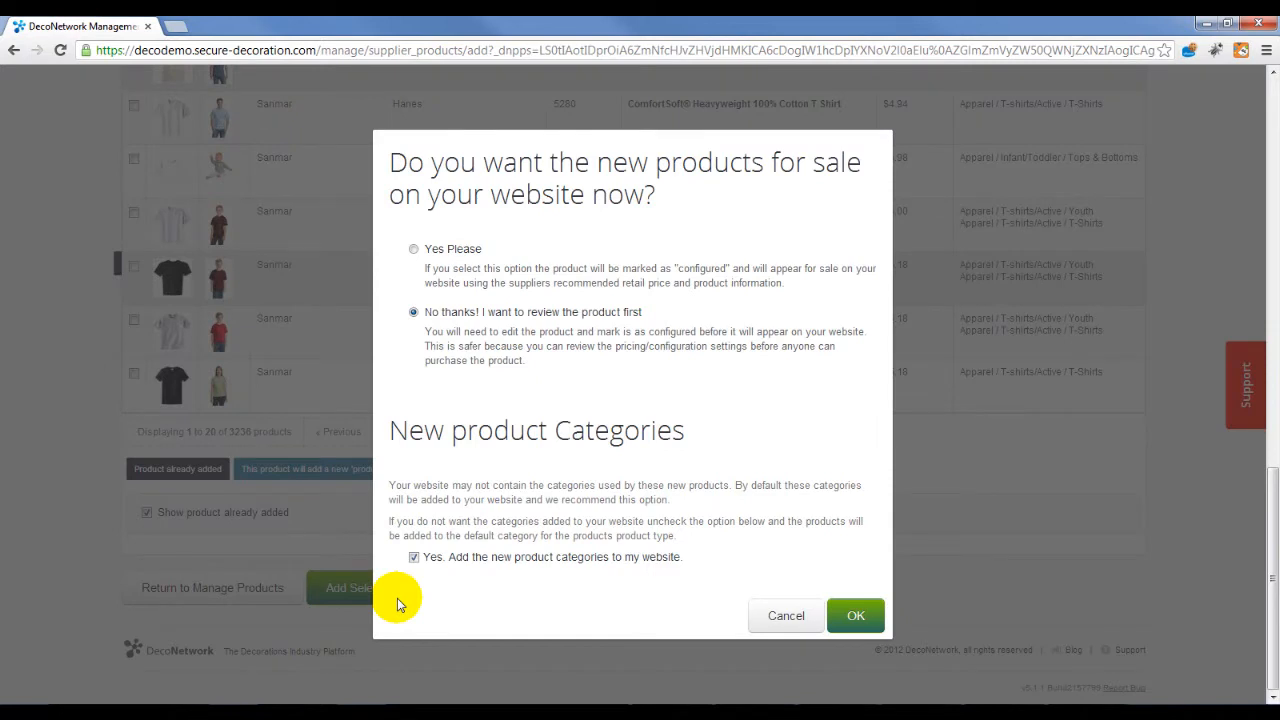
pyautogui.moveTo(416, 598)
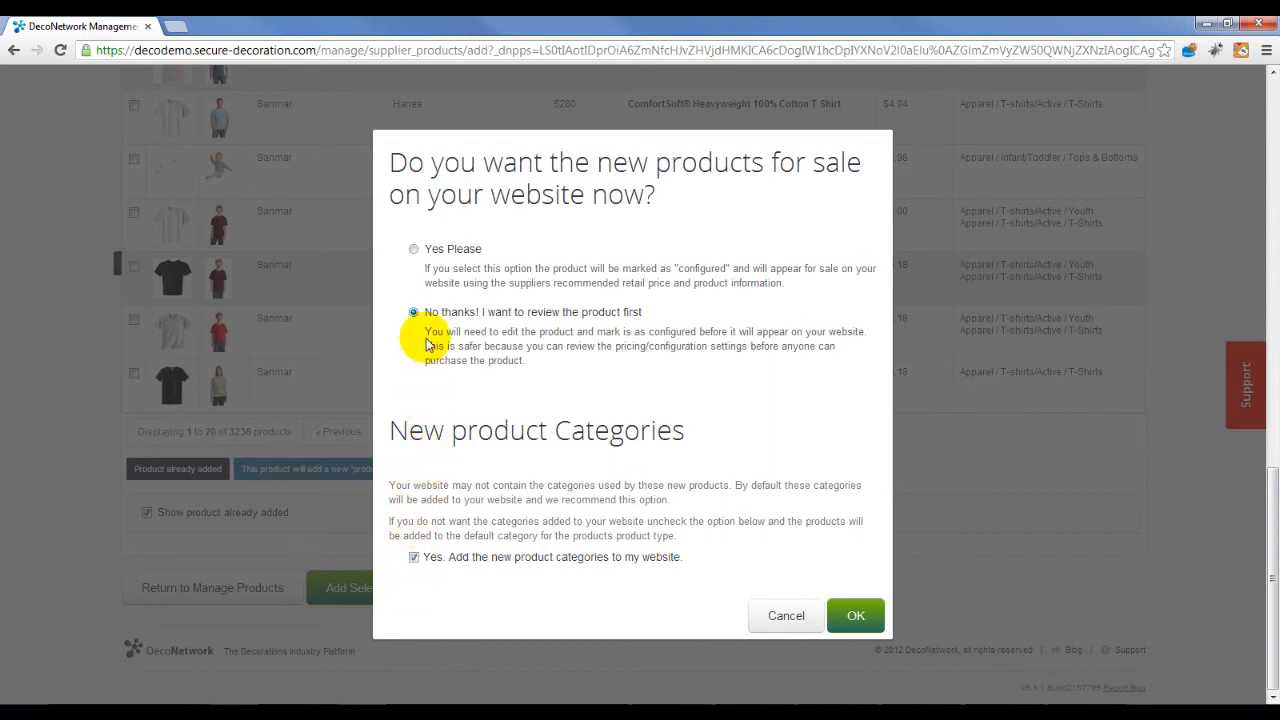
pyautogui.click(412, 248)
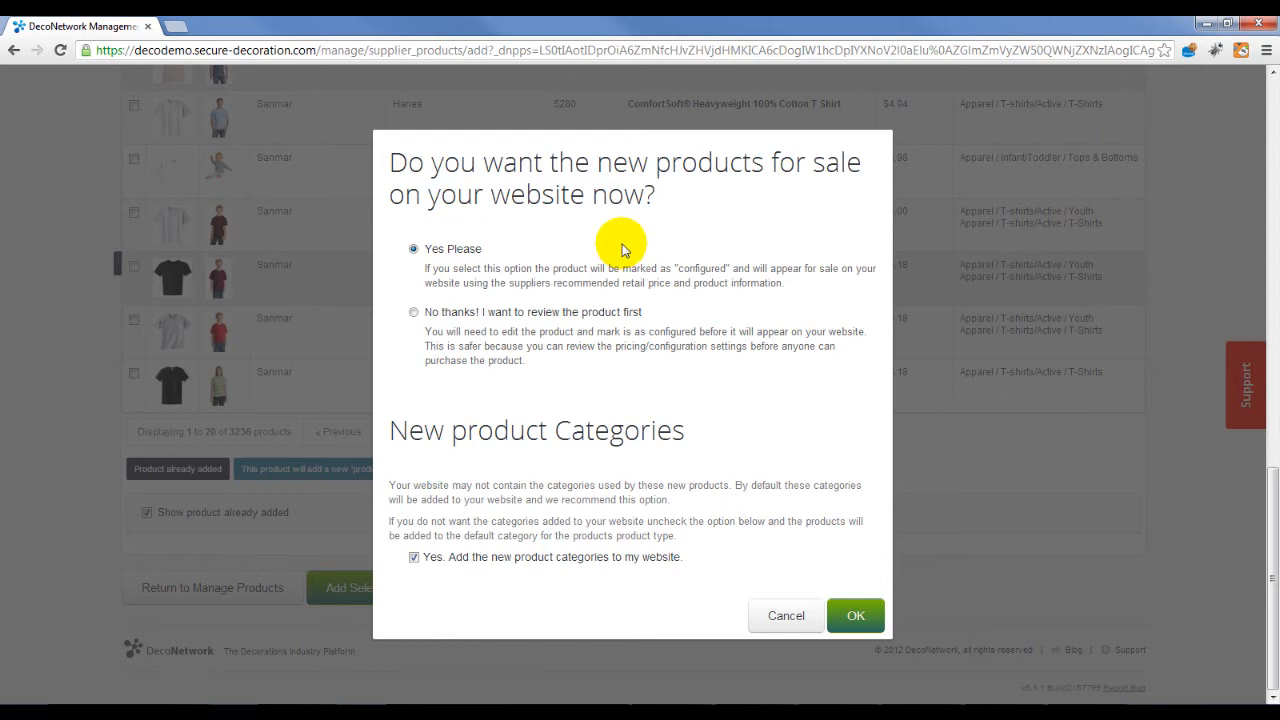
pyautogui.moveTo(410, 318)
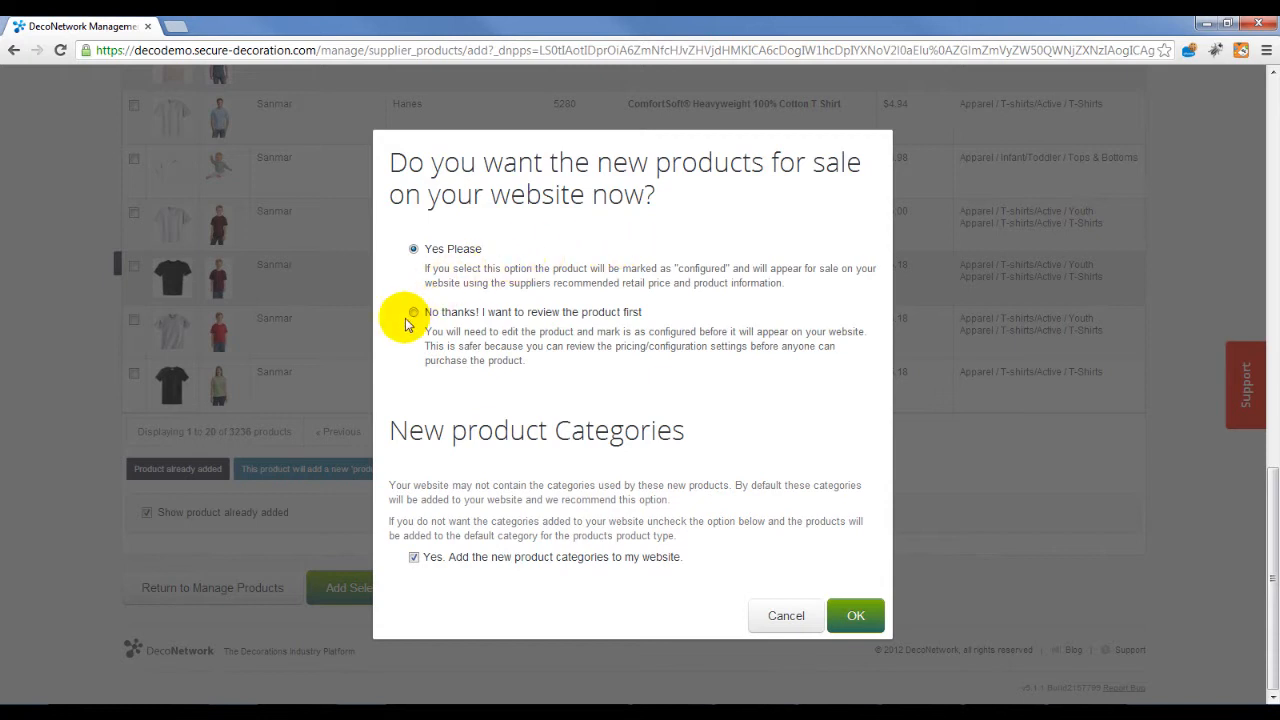
pyautogui.click(412, 312)
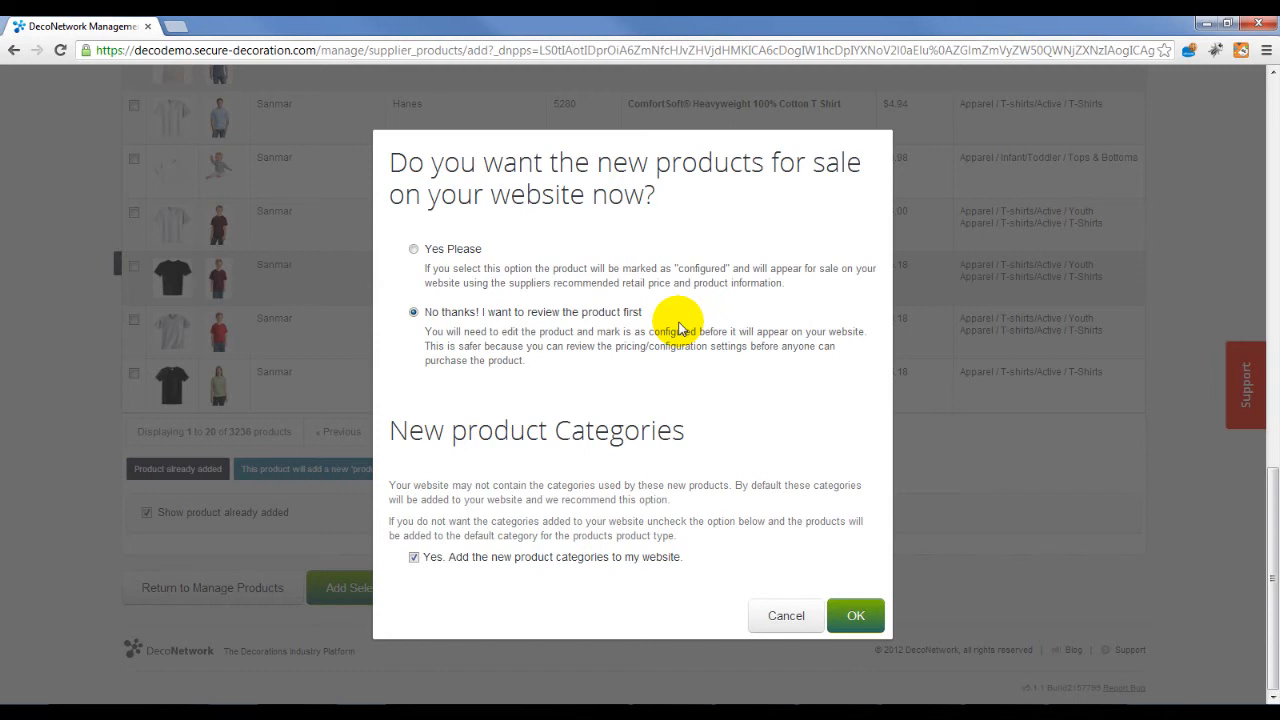
pyautogui.moveTo(656, 466)
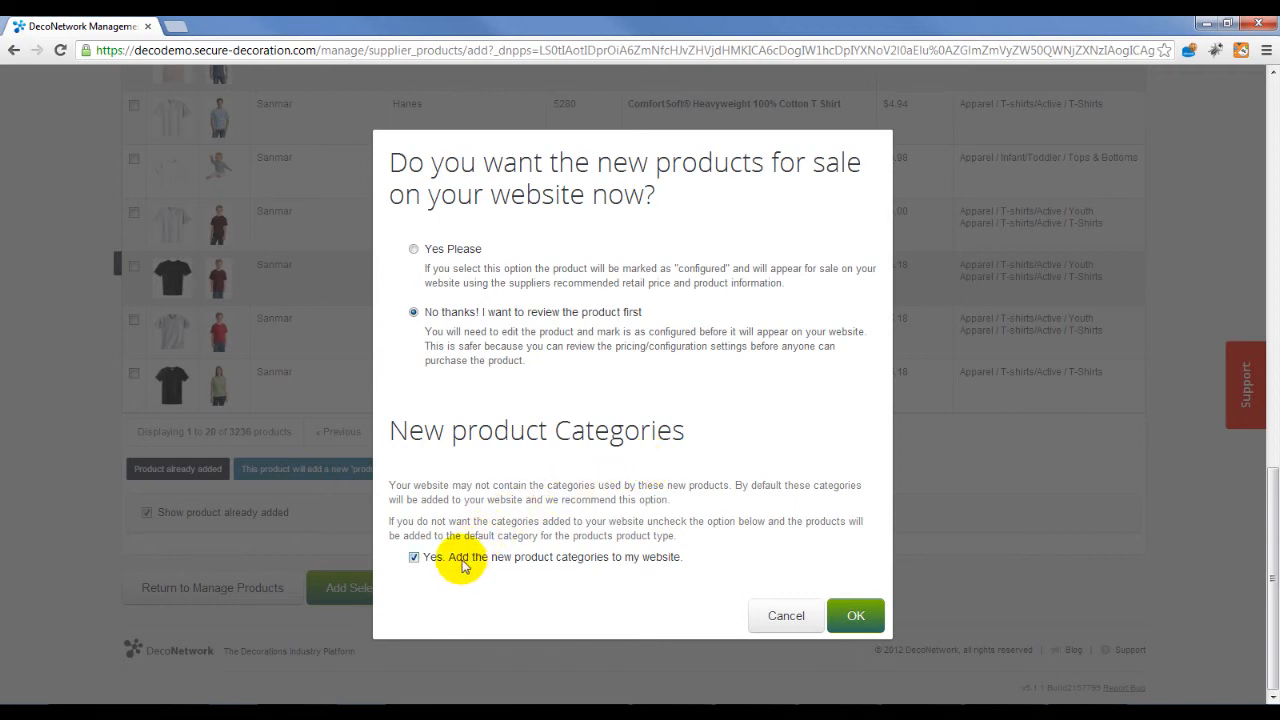
# Keep 'Add the new product categories to my website' checked and confirm with OK.
pyautogui.click(412, 556)
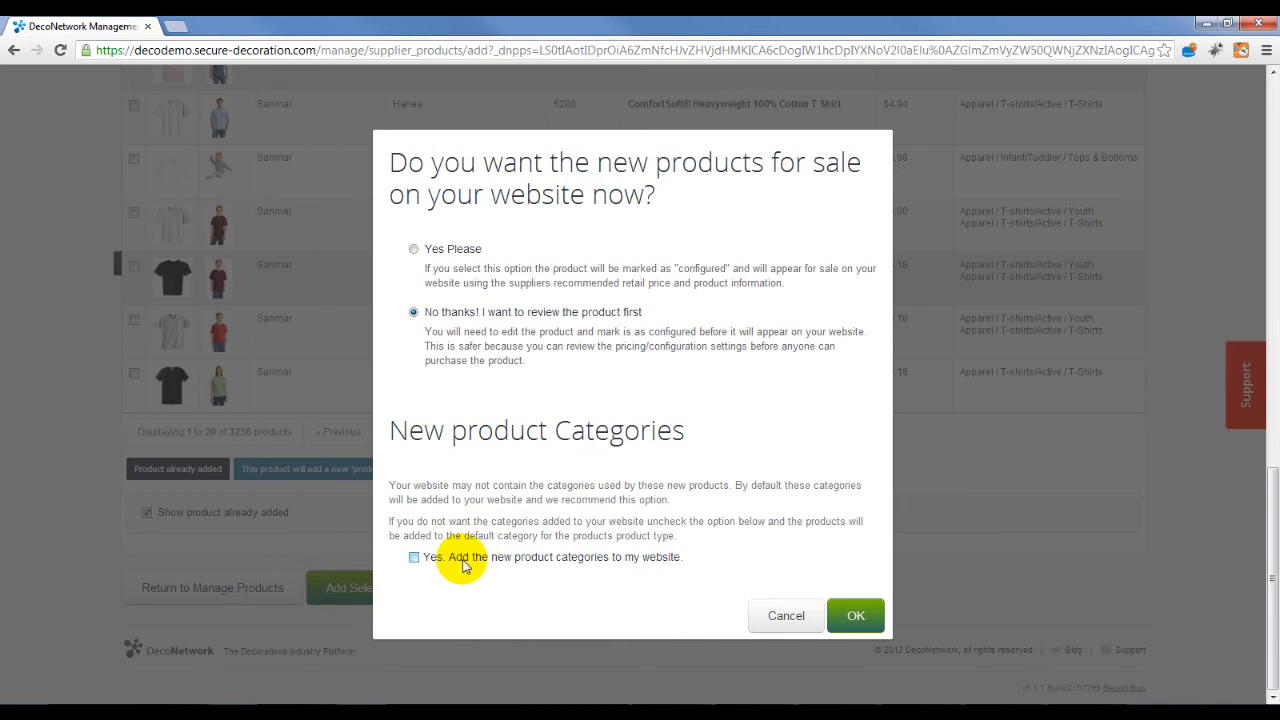
pyautogui.click(412, 556)
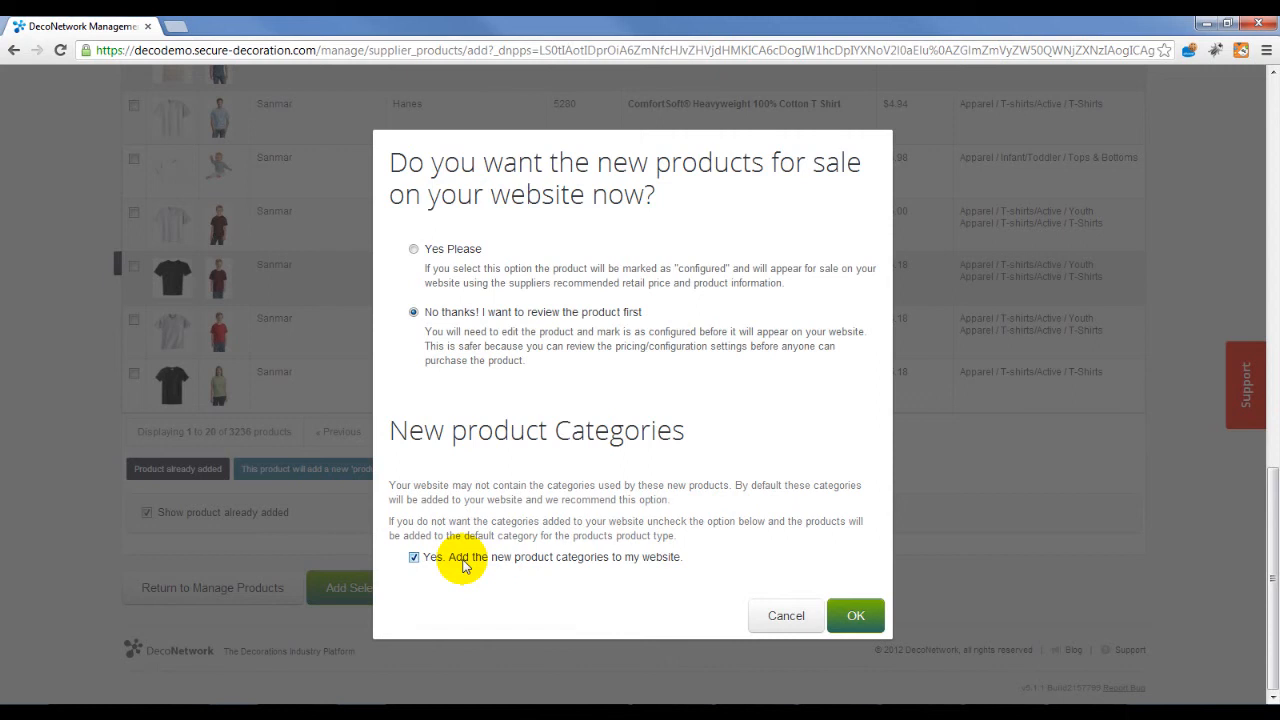
pyautogui.moveTo(766, 576)
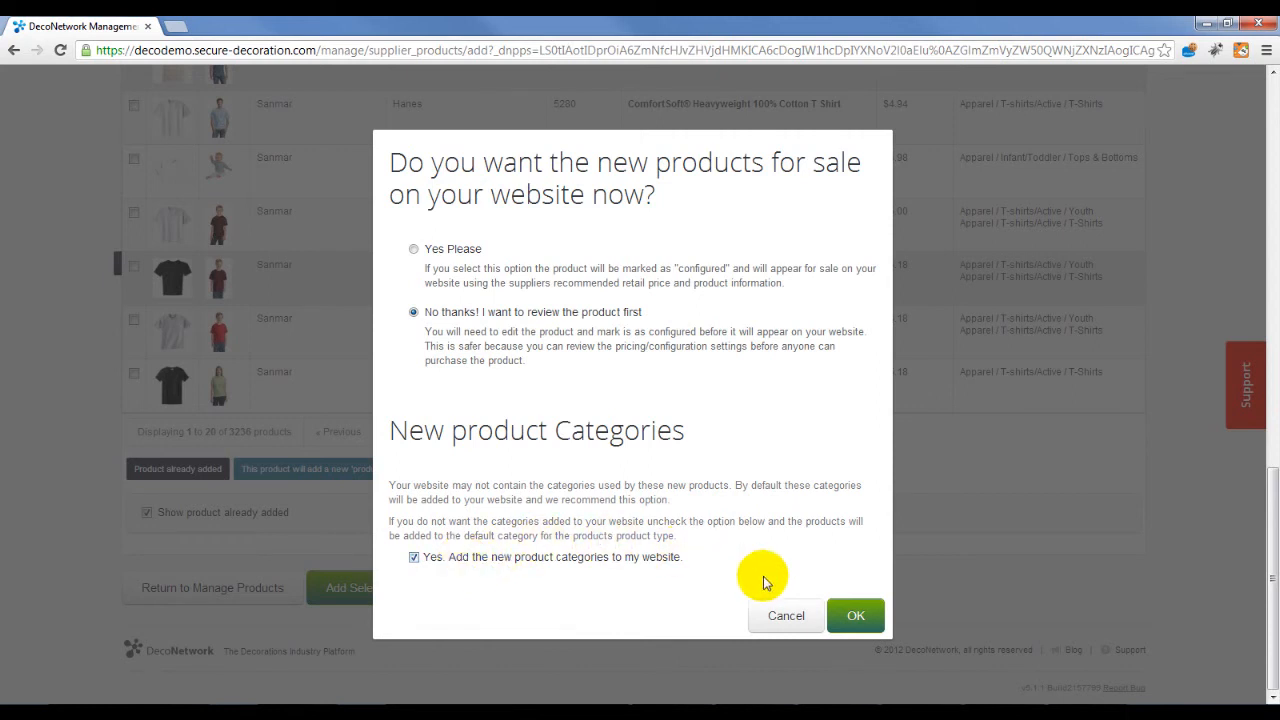
pyautogui.moveTo(856, 616)
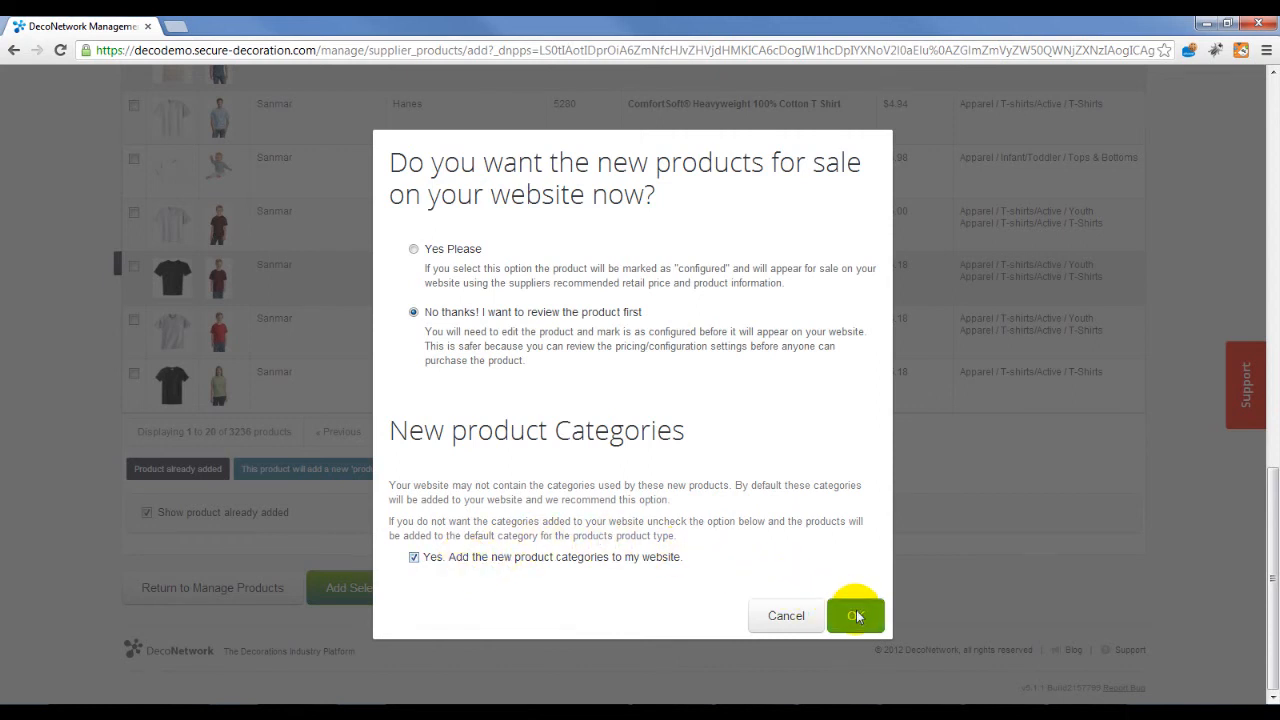
pyautogui.click(856, 616)
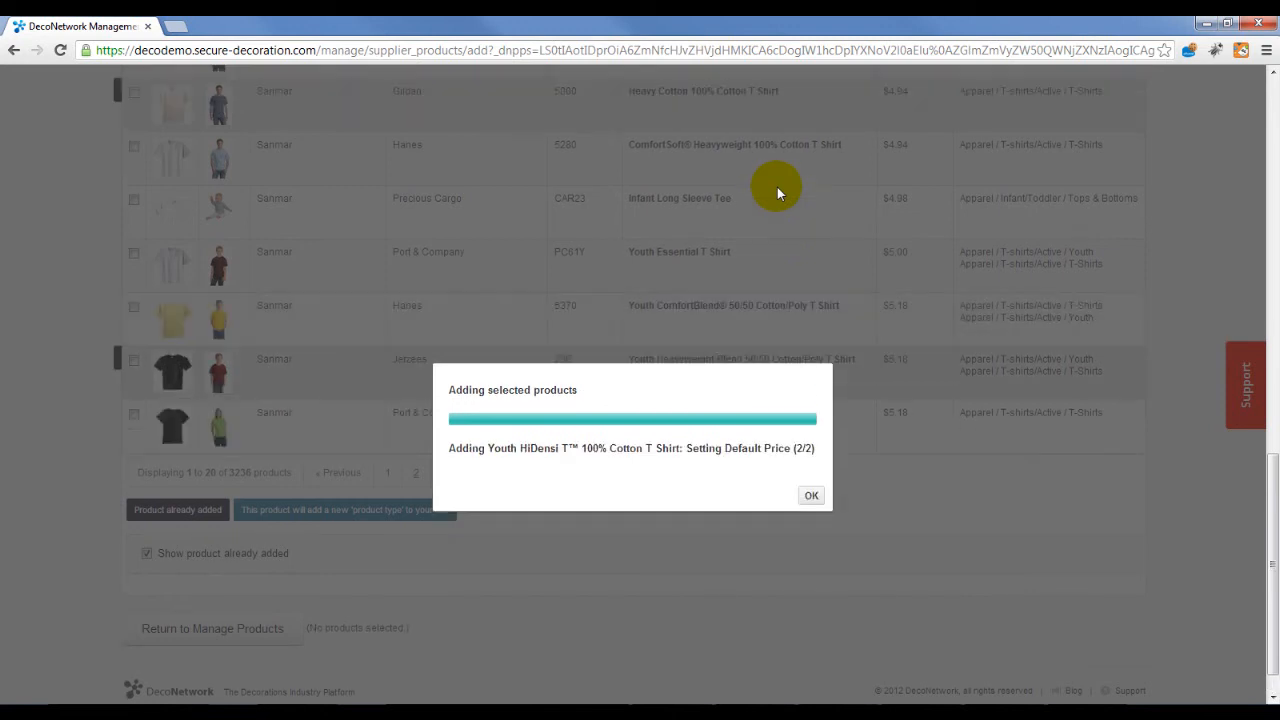
# Acknowledge the finished import and return to the store's Products list.
pyautogui.click(812, 496)
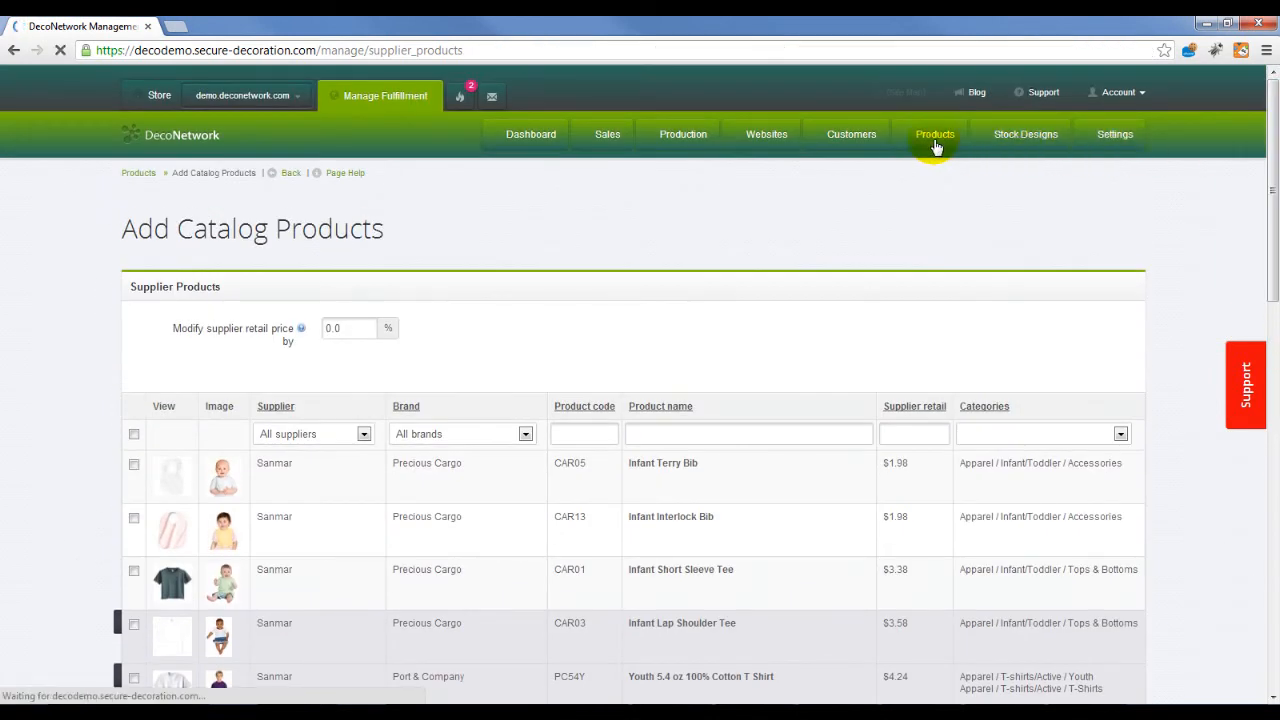
pyautogui.click(934, 132)
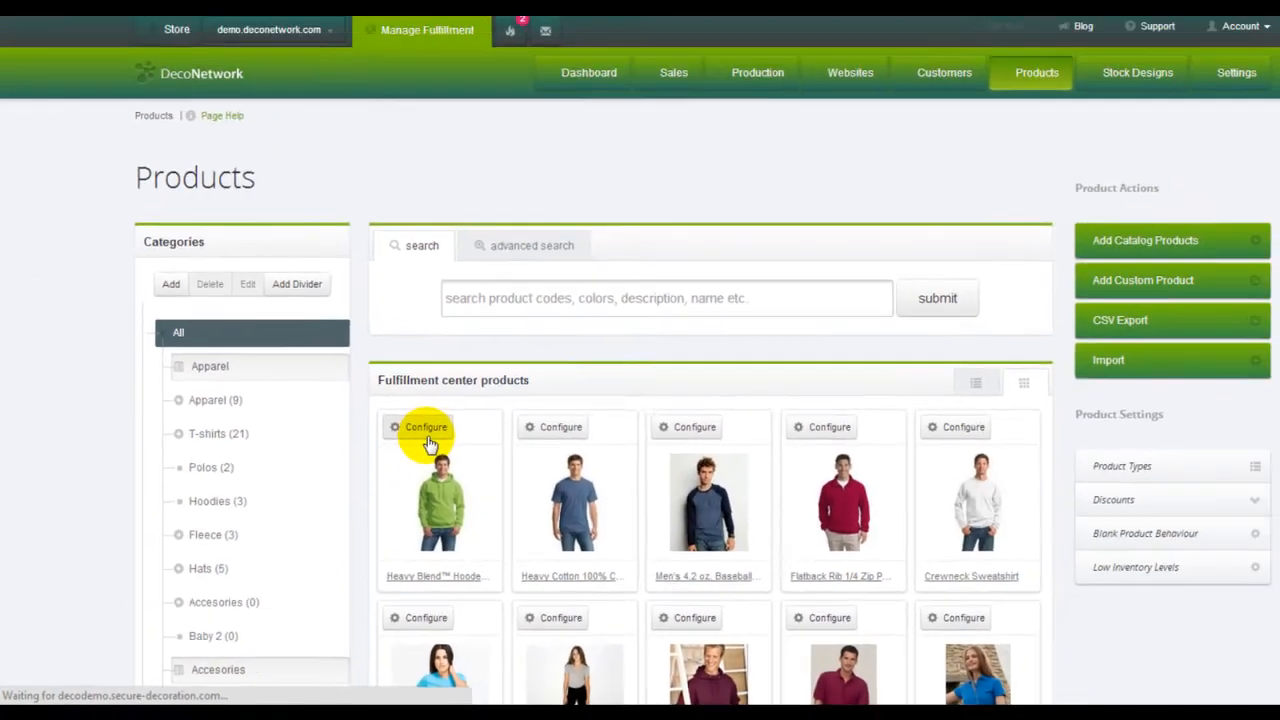
# Configure the Heavy Blend Hooded Sweatshirt and review its general details and import status.
pyautogui.click(426, 428)
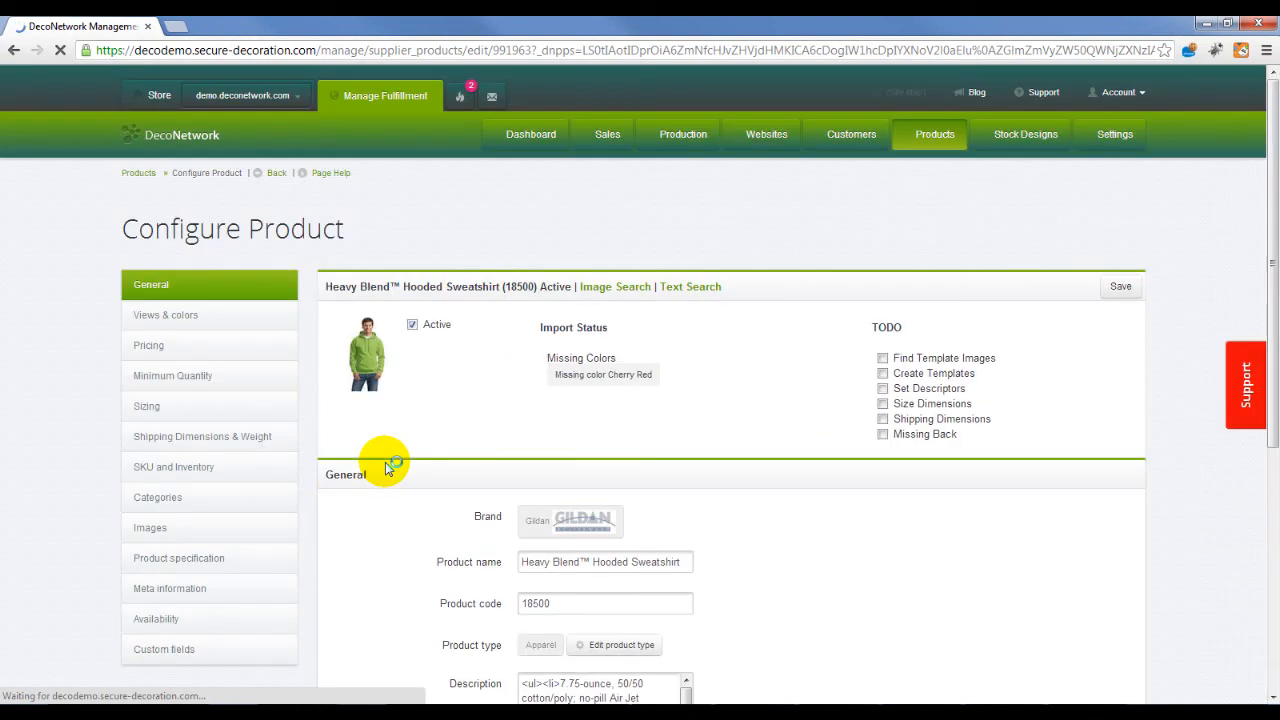
pyautogui.moveTo(1270, 184)
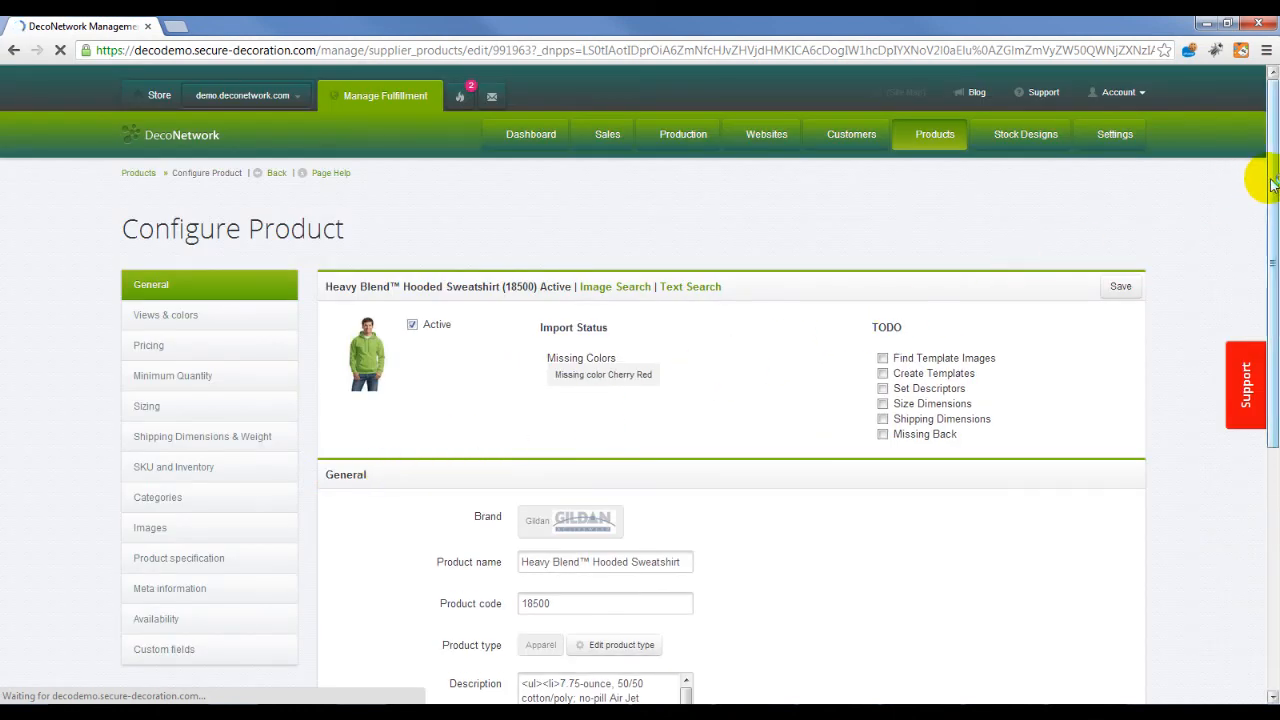
pyautogui.scroll(-3)
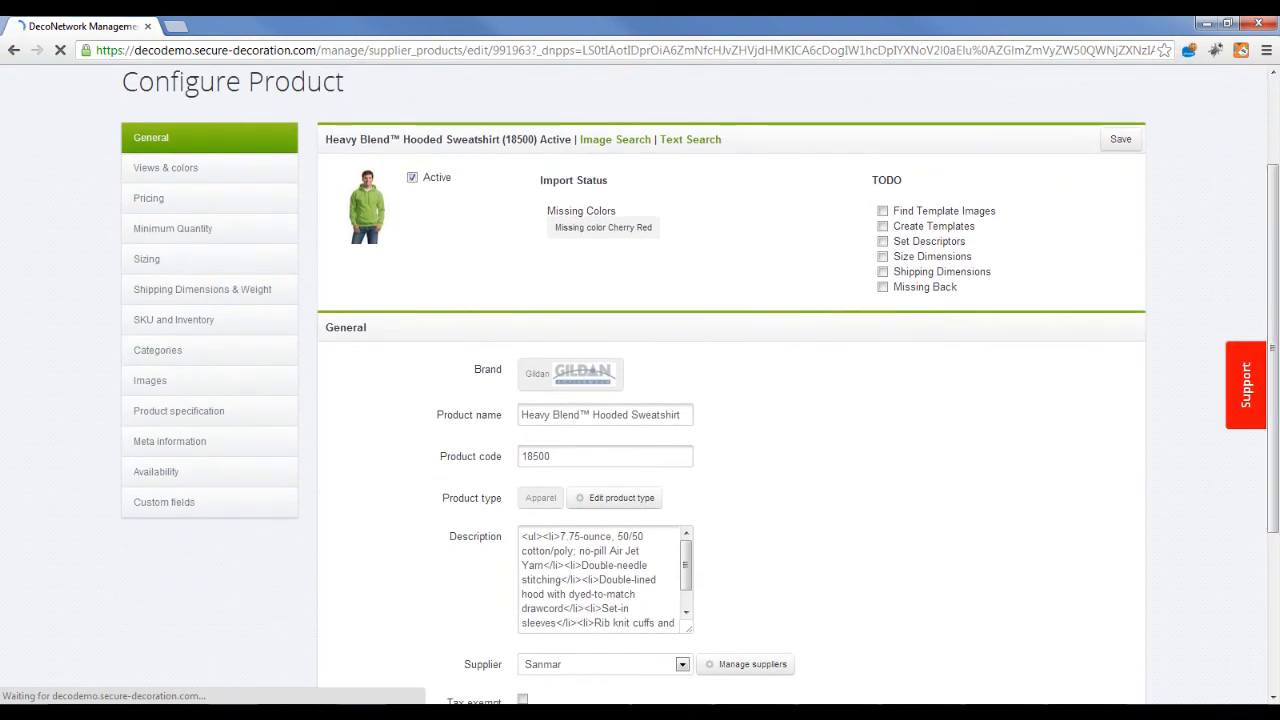